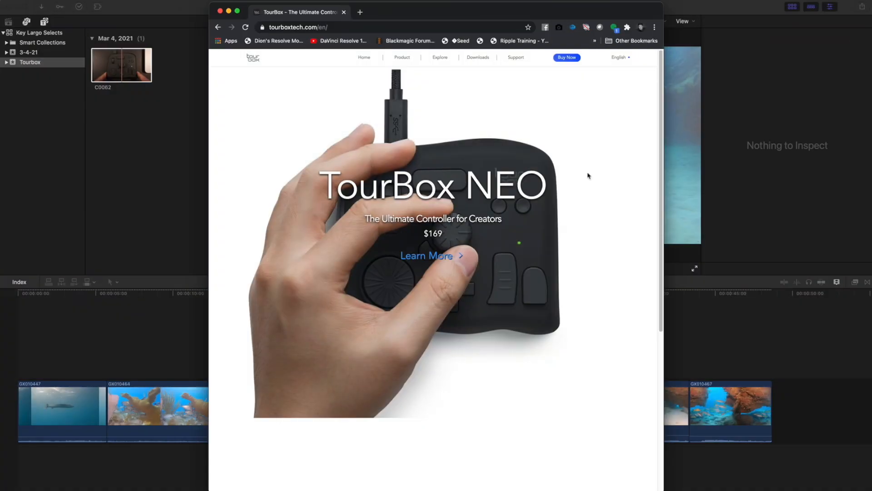
# Check the Downloads menu on tourboxtech.com, then leave Chrome to return to Final Cut Pro
pyautogui.click(478, 57)
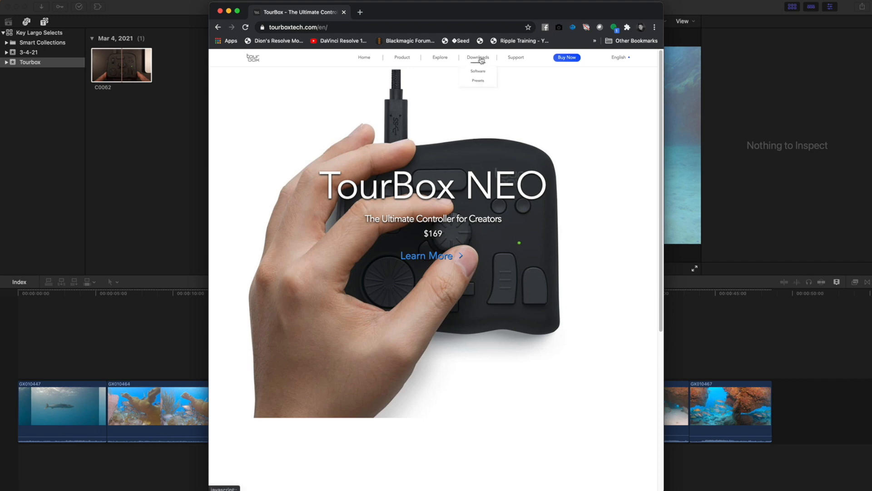
pyautogui.click(477, 72)
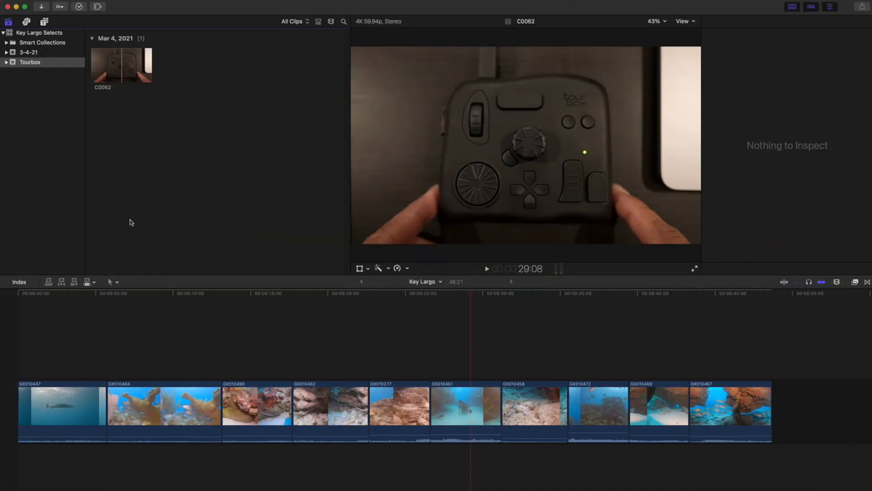
pyautogui.moveTo(39, 4)
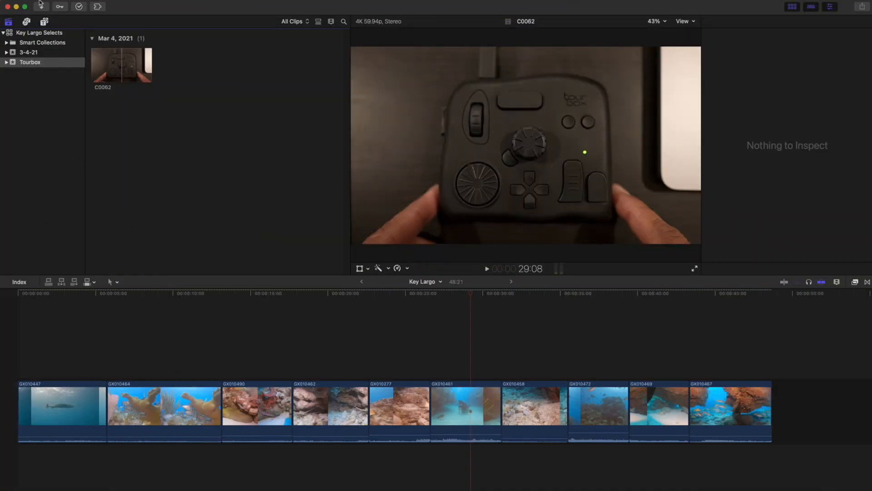
# Switch Final Cut Pro's keyboard commands to the Color Grading command set
pyautogui.click(45, 6)
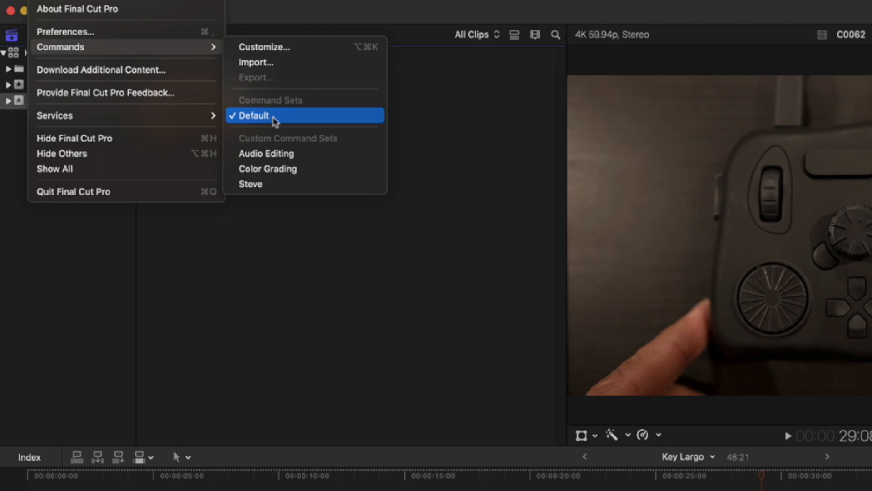
pyautogui.moveTo(299, 161)
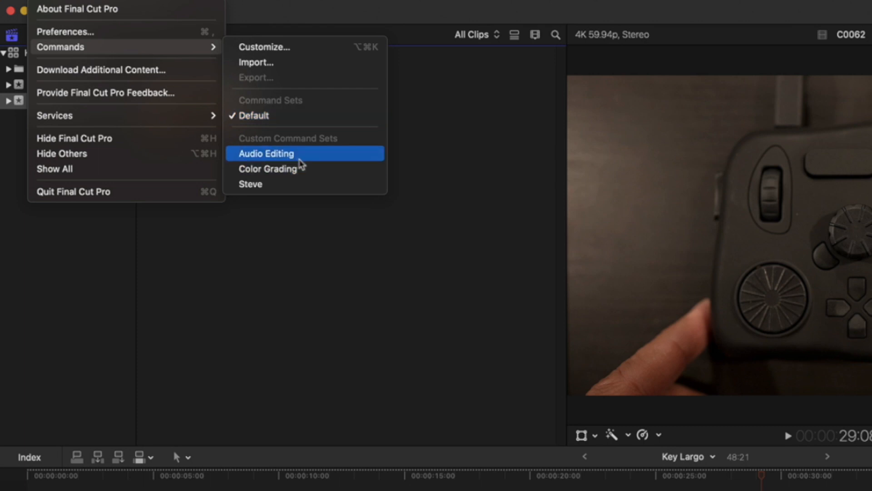
pyautogui.moveTo(302, 171)
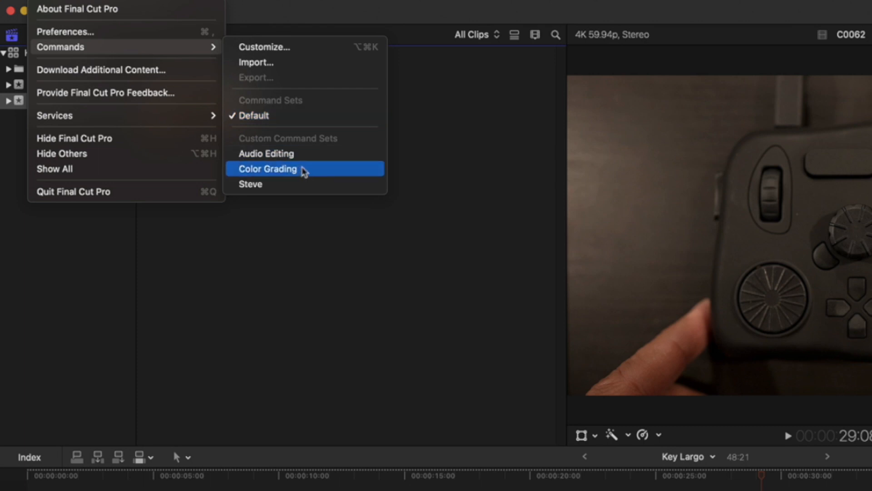
pyautogui.click(267, 168)
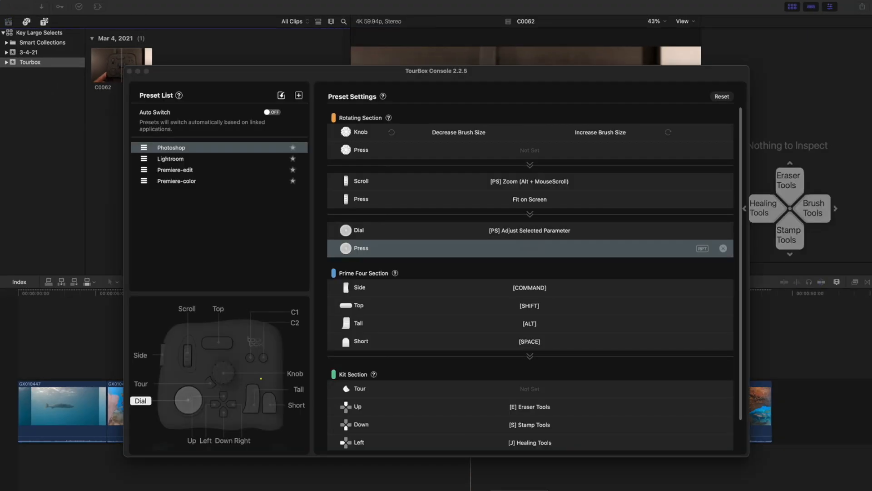
# Review the Side button and Dial press assignments in TourBox Console's preset settings
pyautogui.click(359, 442)
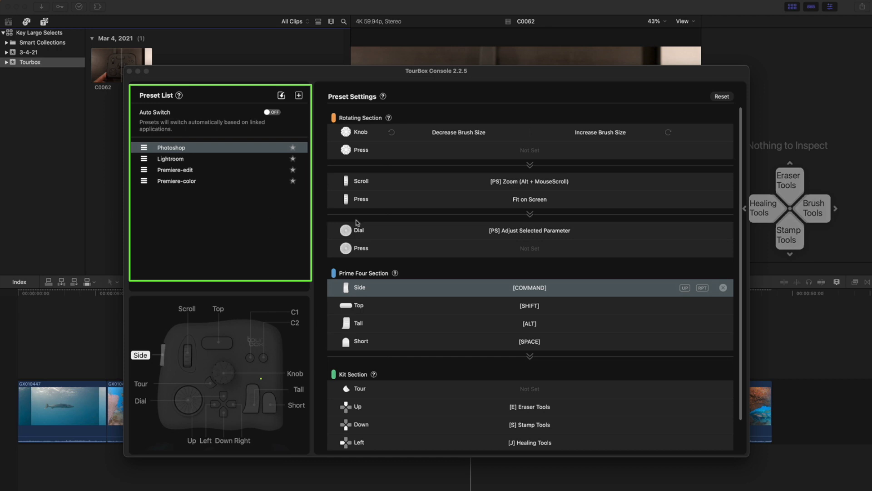
pyautogui.click(360, 247)
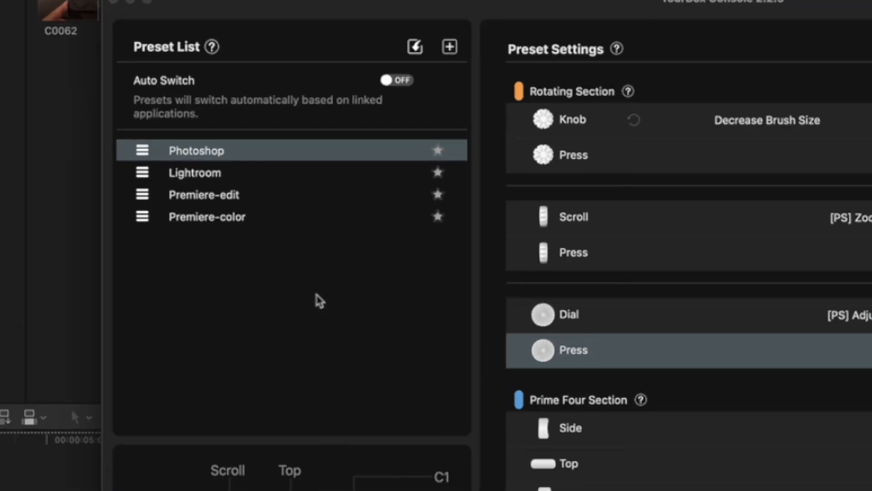
pyautogui.moveTo(309, 242)
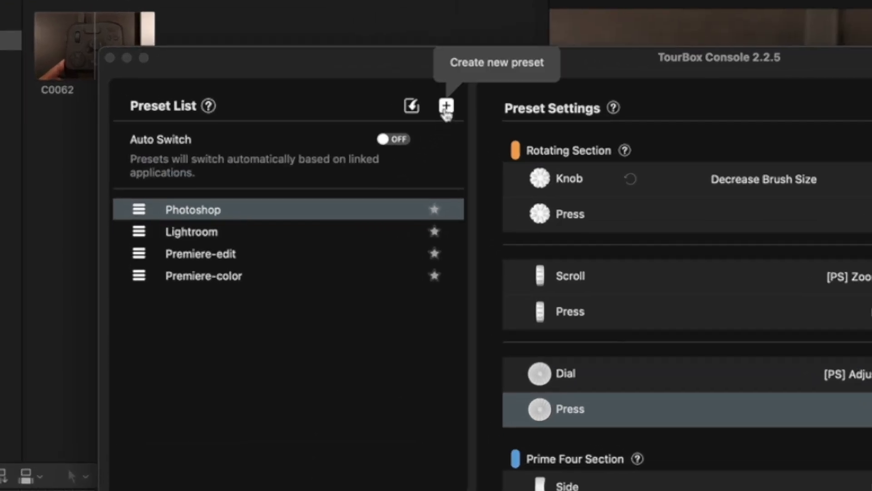
# Create a customized preset named 'Final Cut Pro' with all controls unset
pyautogui.click(446, 107)
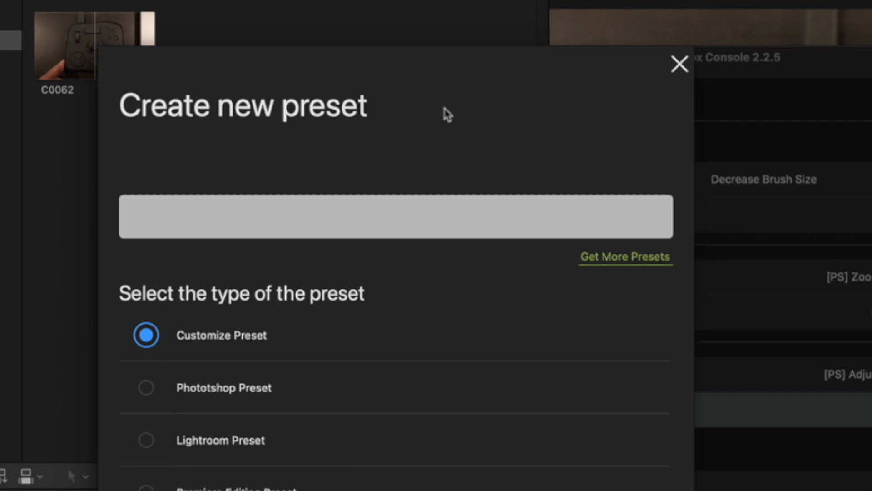
pyautogui.write('Final Cut Pro')
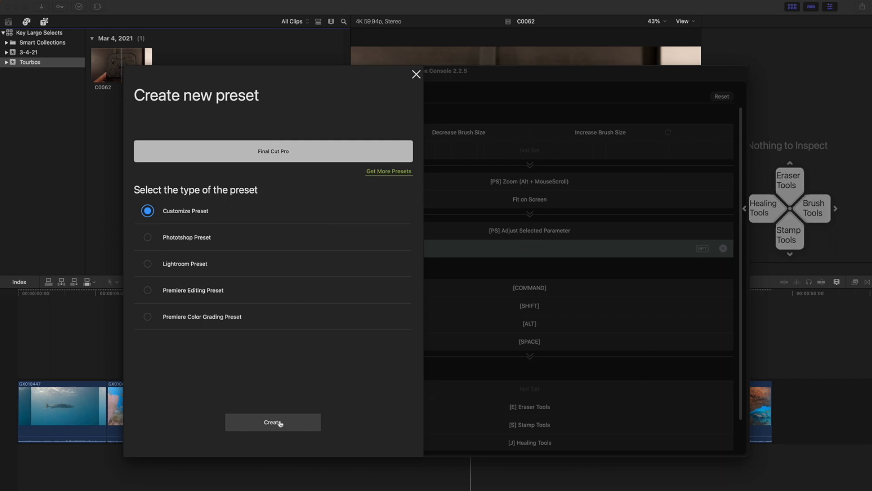
pyautogui.click(272, 422)
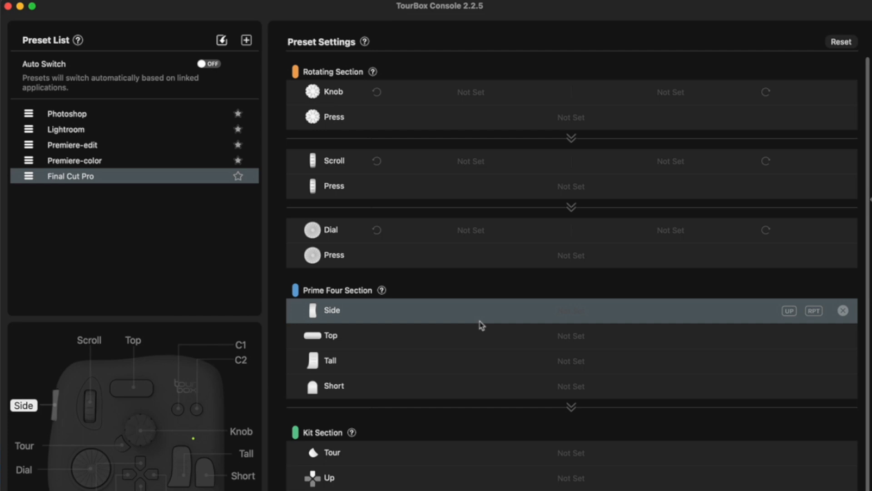
pyautogui.scroll(-3)
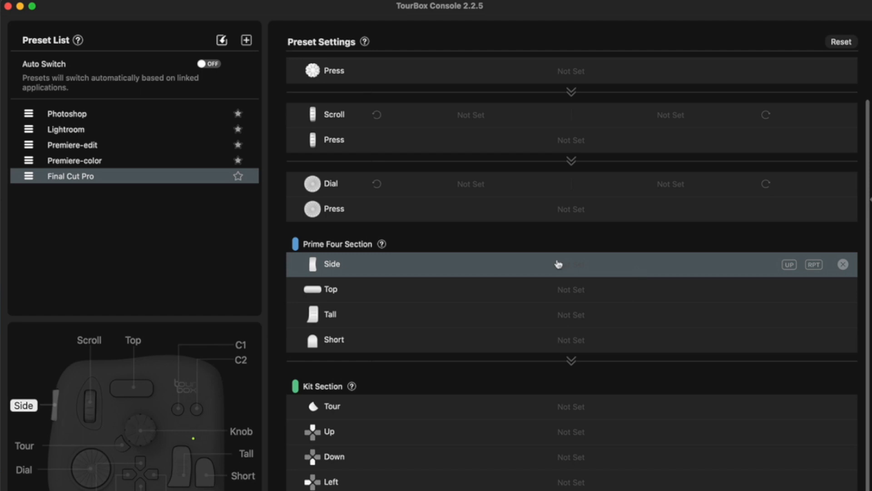
pyautogui.moveTo(539, 246)
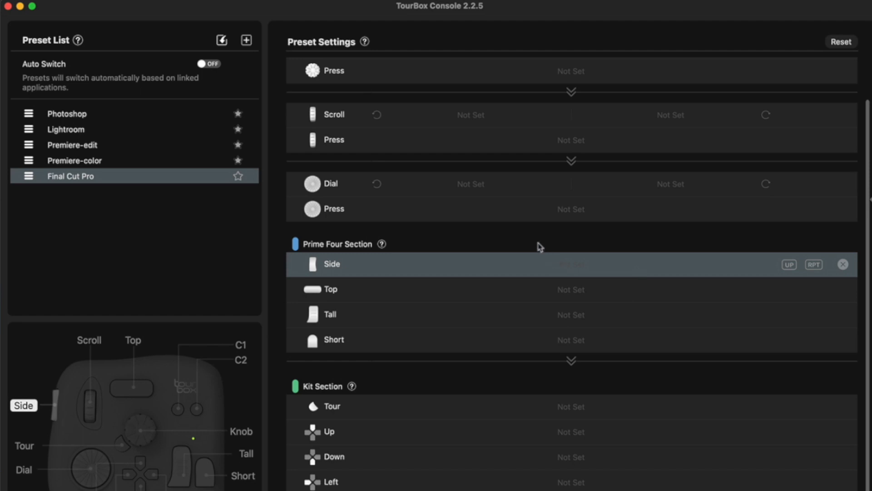
# Map the Dial's counterclockwise turn to Shift+Left Arrow, tagged 'Shuttle Back 10 frames'
pyautogui.click(329, 184)
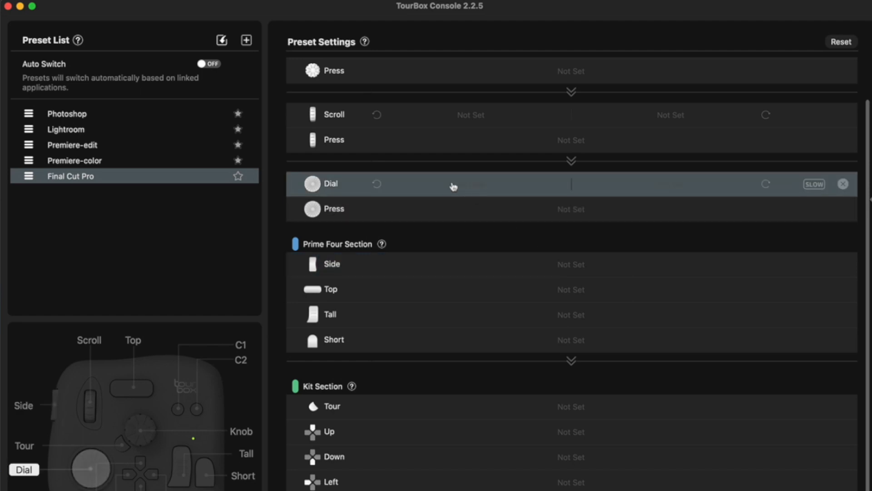
pyautogui.click(453, 183)
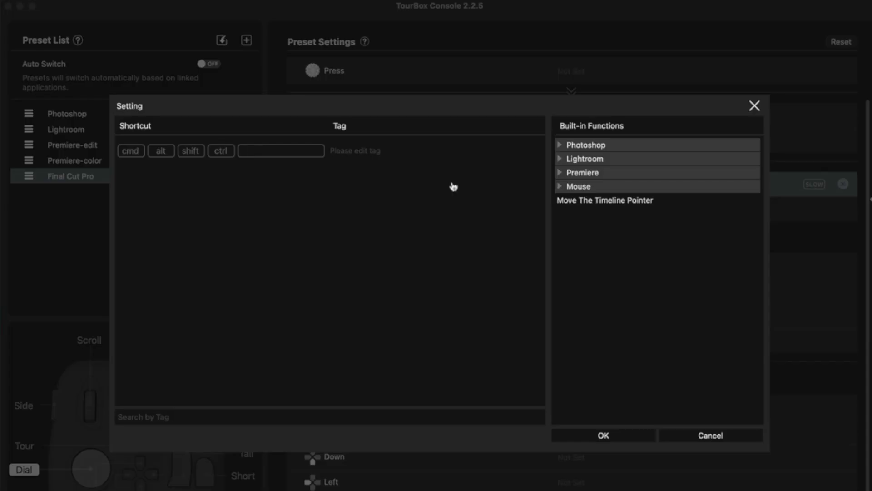
pyautogui.click(281, 151)
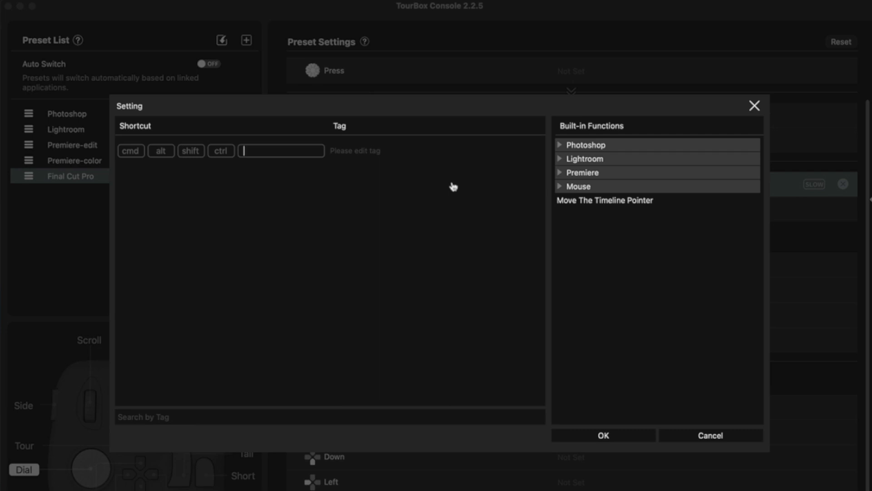
pyautogui.click(190, 151)
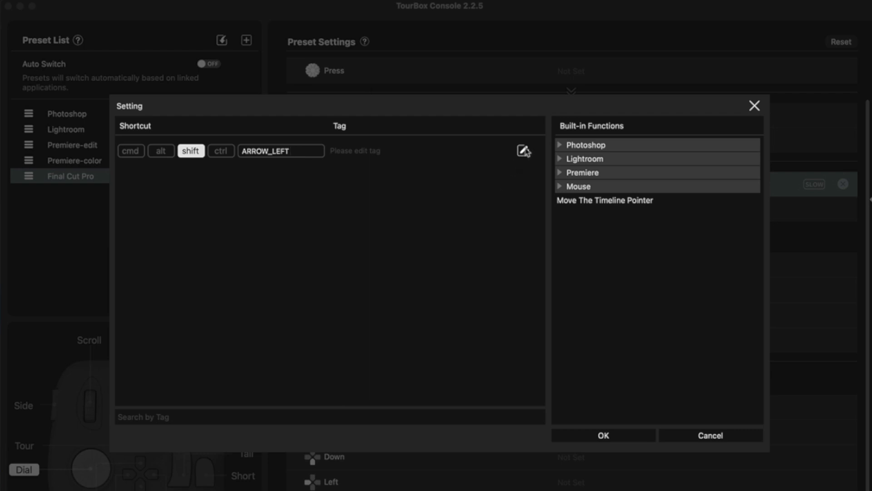
pyautogui.click(522, 151)
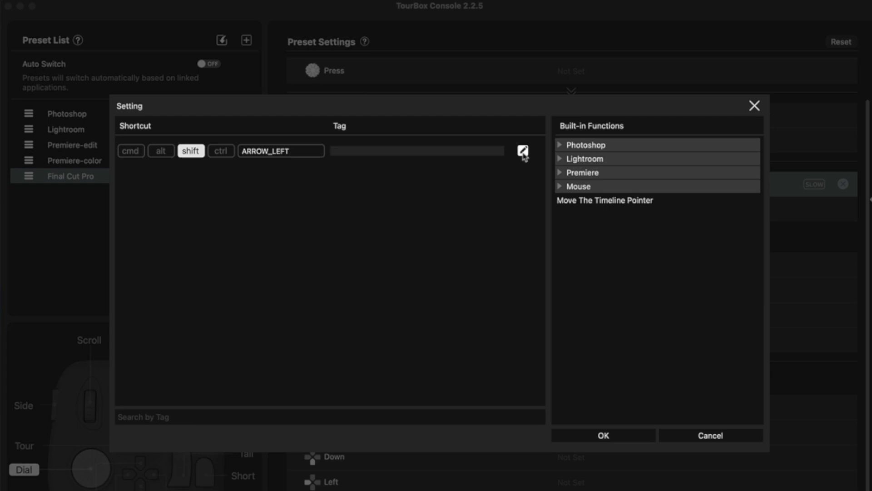
pyautogui.write('Shutt')
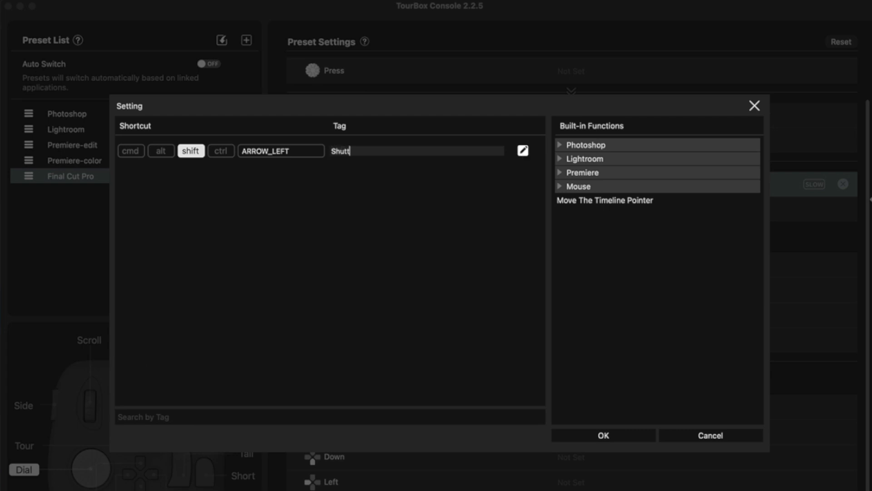
pyautogui.write('le Back 10 frames')
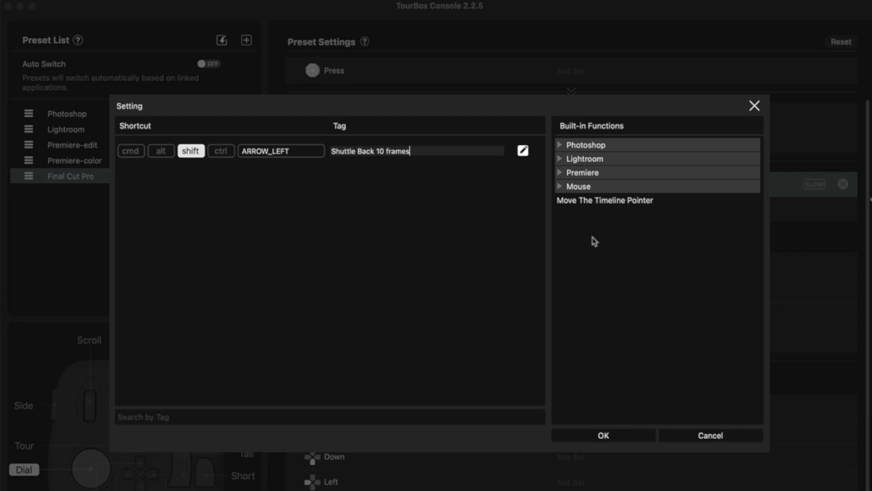
pyautogui.click(602, 435)
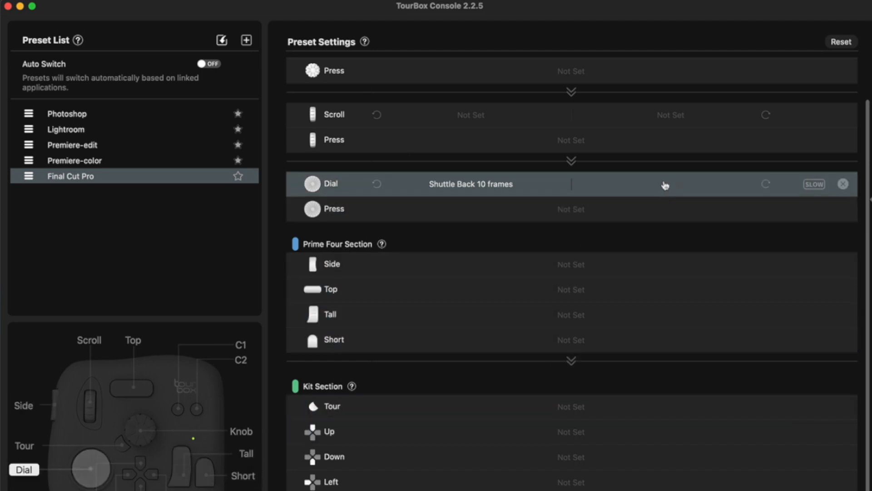
# Assign Shift+Right Arrow to the Dial's clockwise turn, tagged 'Shuttle Forward 10 frames'
pyautogui.click(471, 184)
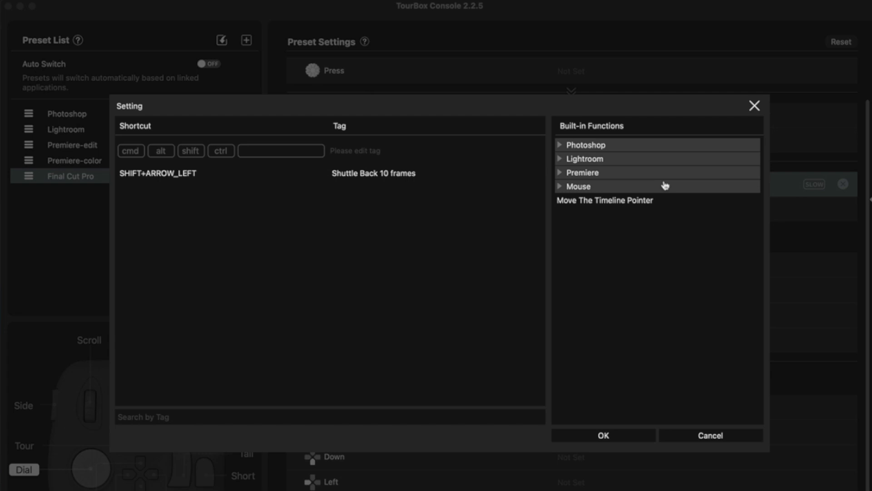
pyautogui.click(280, 151)
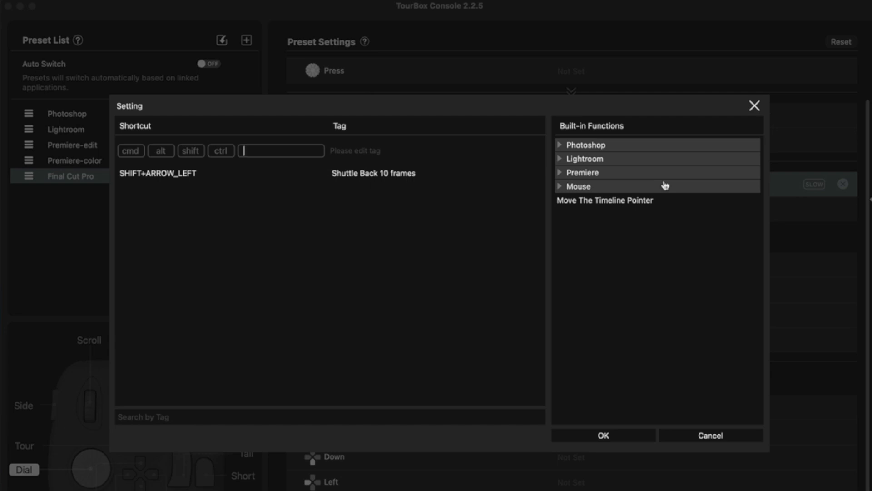
pyautogui.click(190, 151)
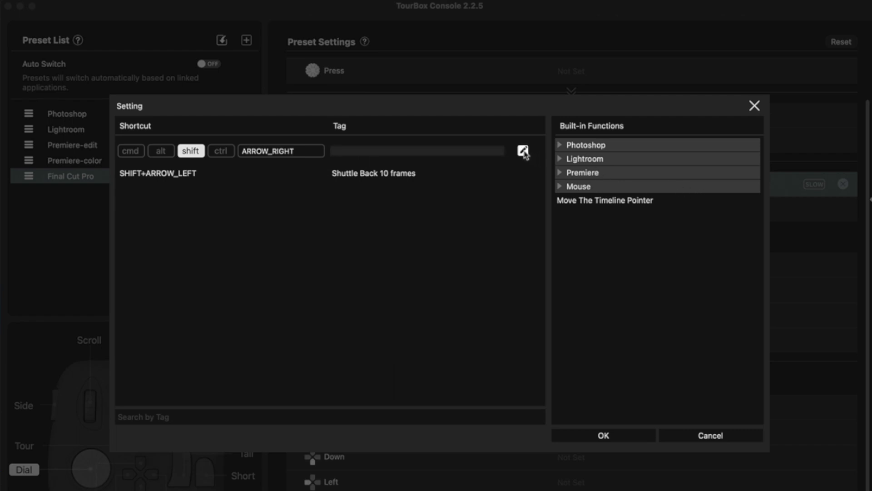
pyautogui.write('Shuttle Forward 10')
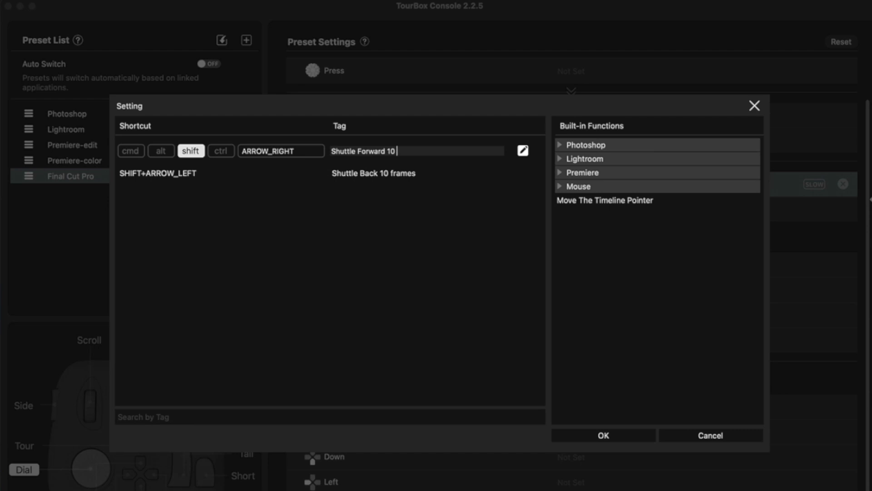
pyautogui.write('frames')
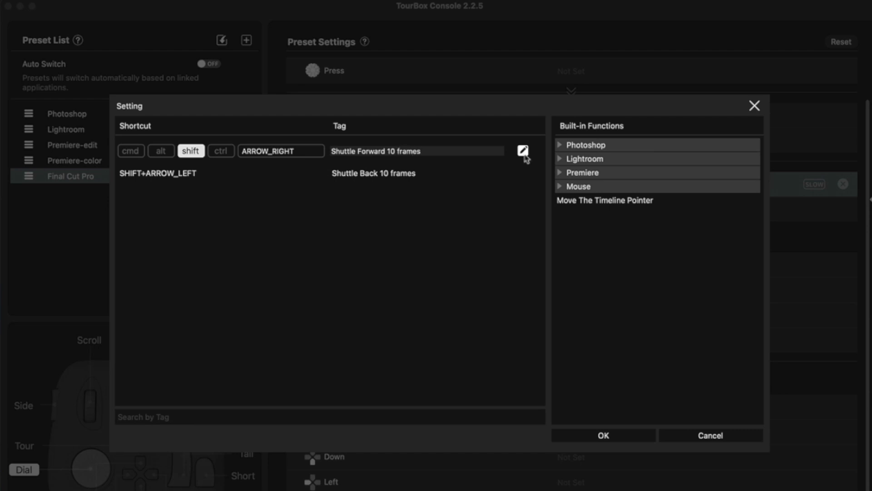
pyautogui.click(602, 435)
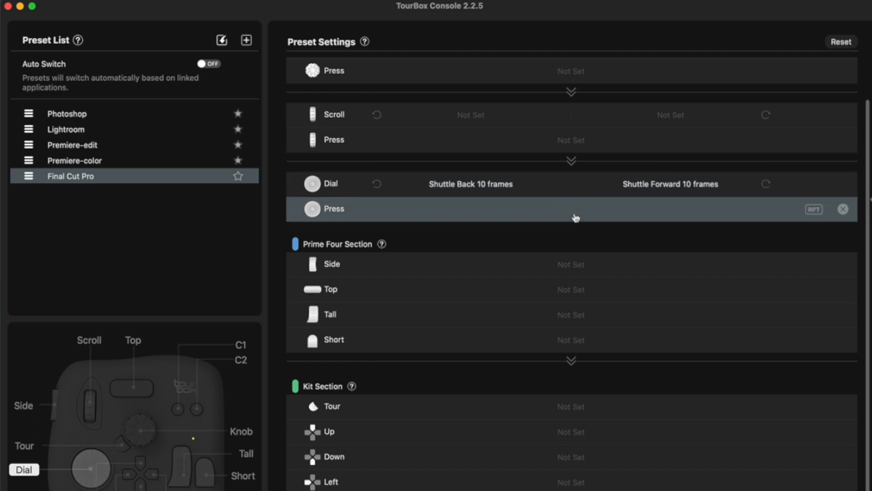
pyautogui.moveTo(570, 218)
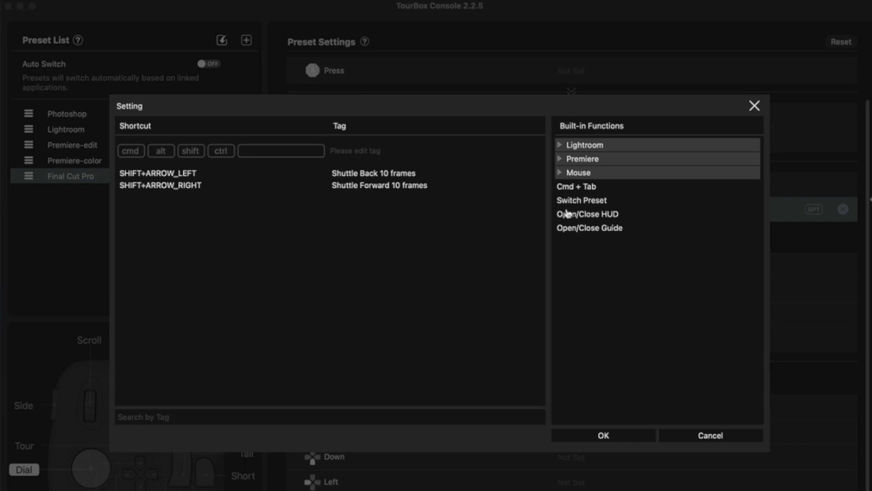
# Give the Dial press a SPACE shortcut tagged 'Play/Pause'
pyautogui.write('SPACE')
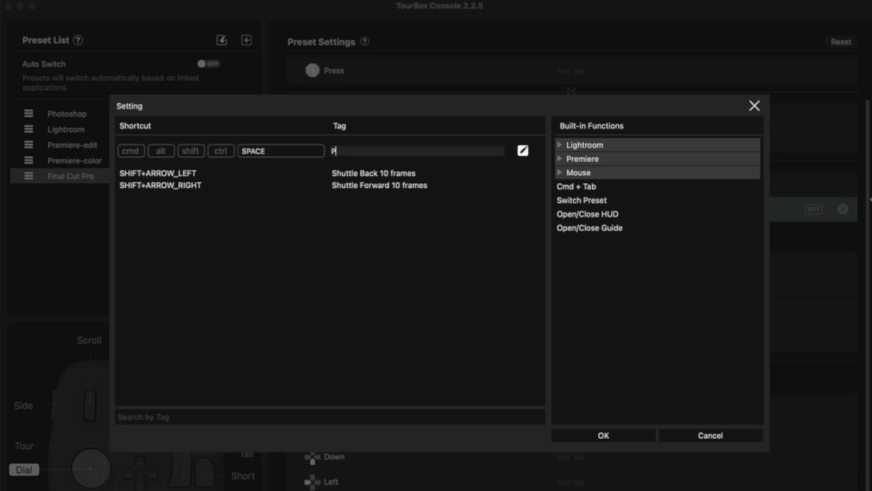
pyautogui.write('lay/')
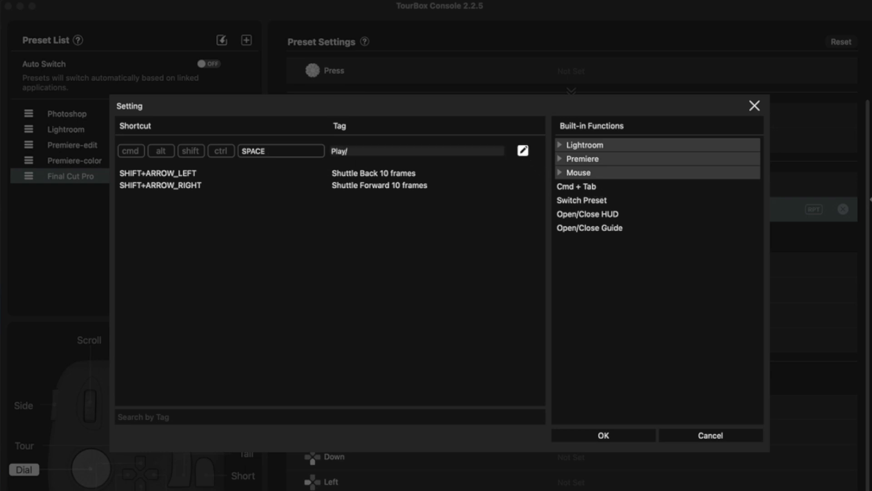
pyautogui.write('Pause')
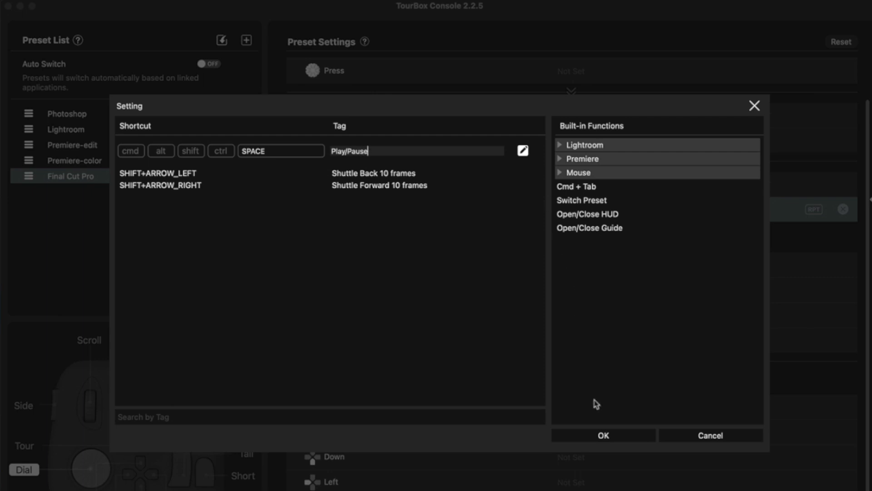
pyautogui.click(603, 435)
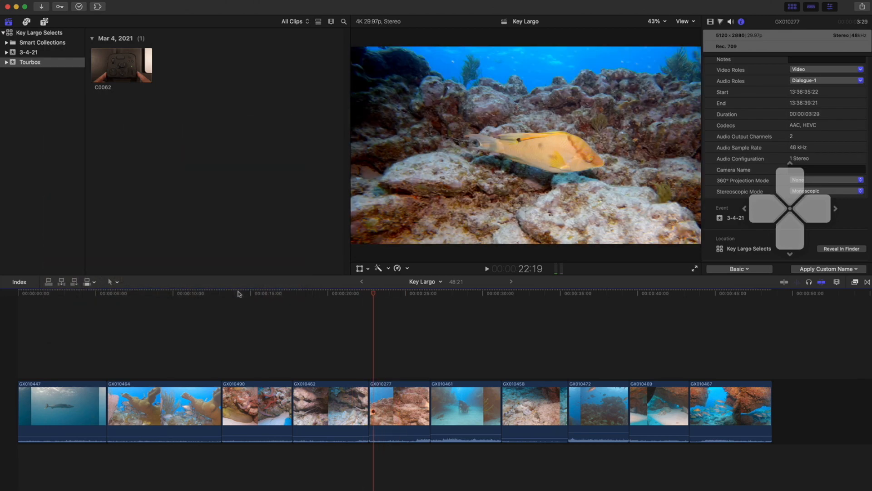
# Click in the Key Largo timeline to try out the new dial controls
pyautogui.click(292, 293)
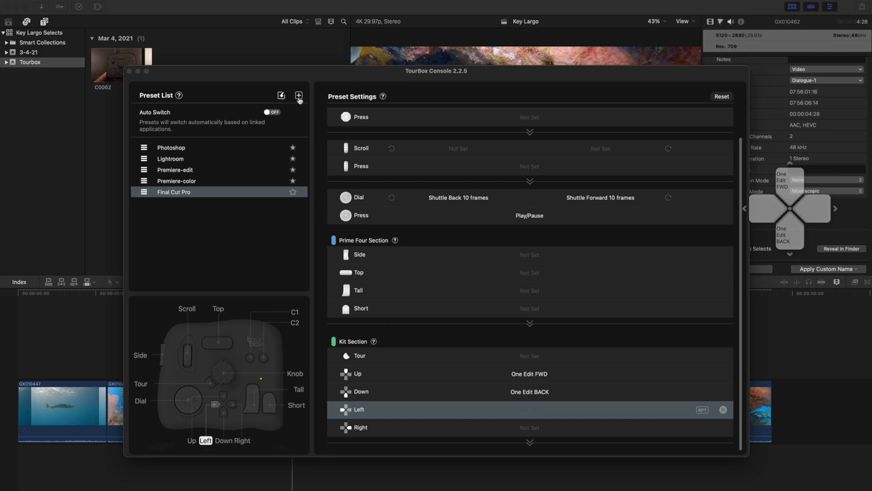
pyautogui.moveTo(281, 96)
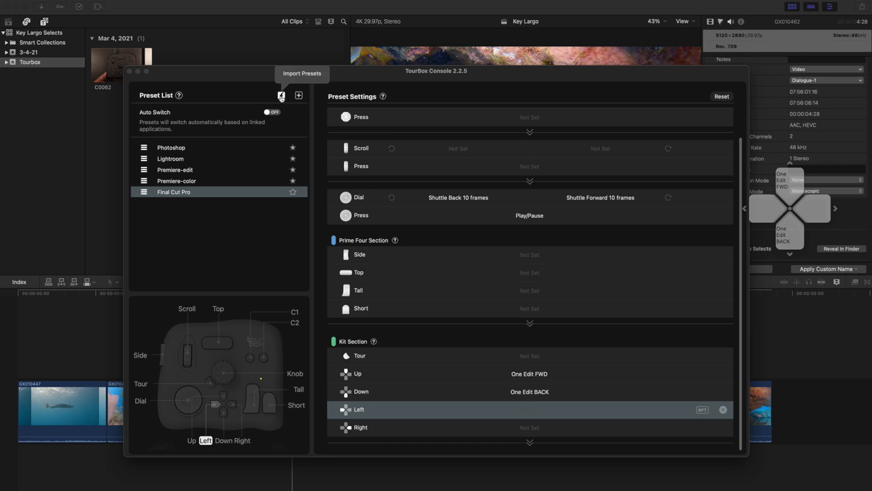
# Import FCP Edit.tb from the Desktop as a preset named 'Final Cut EDIT'
pyautogui.click(280, 94)
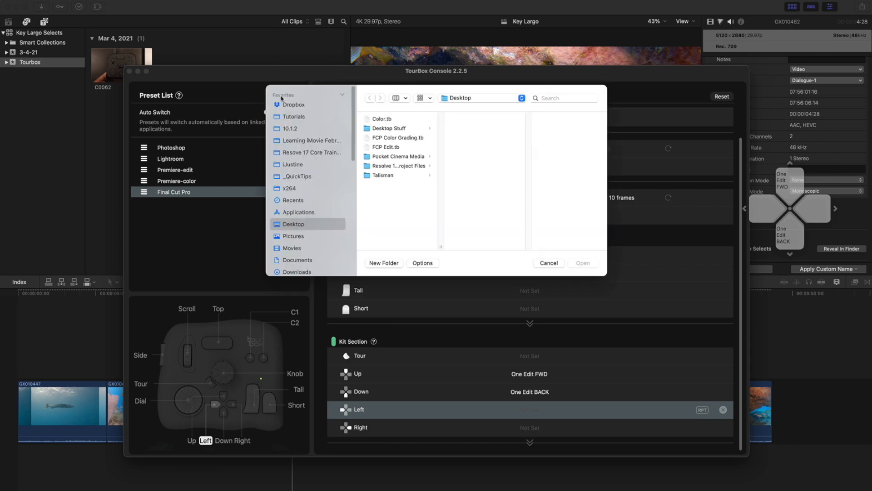
pyautogui.moveTo(317, 119)
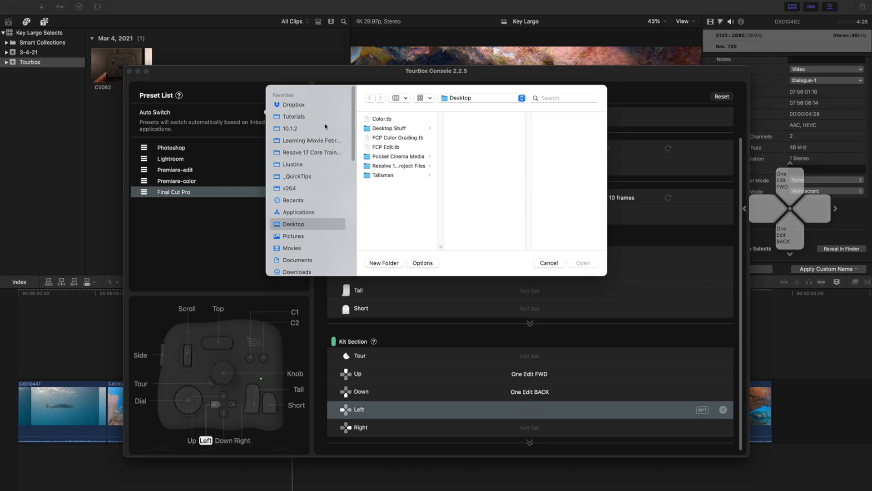
pyautogui.moveTo(351, 141)
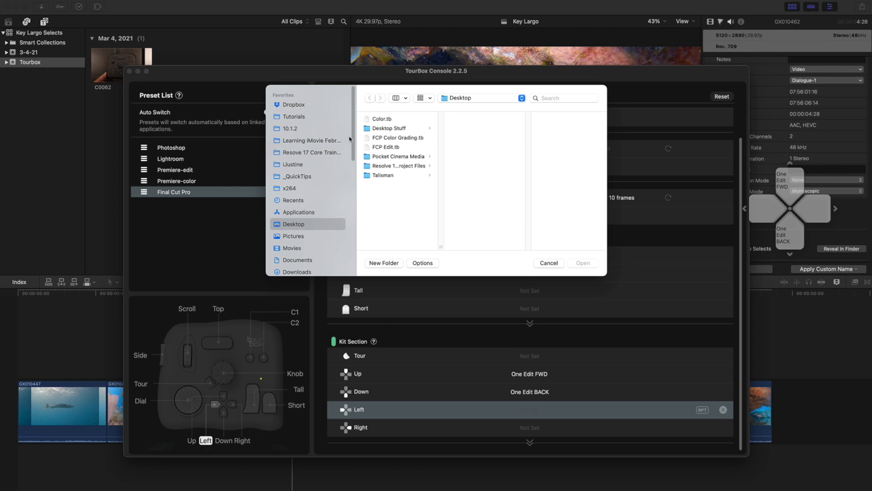
pyautogui.click(384, 147)
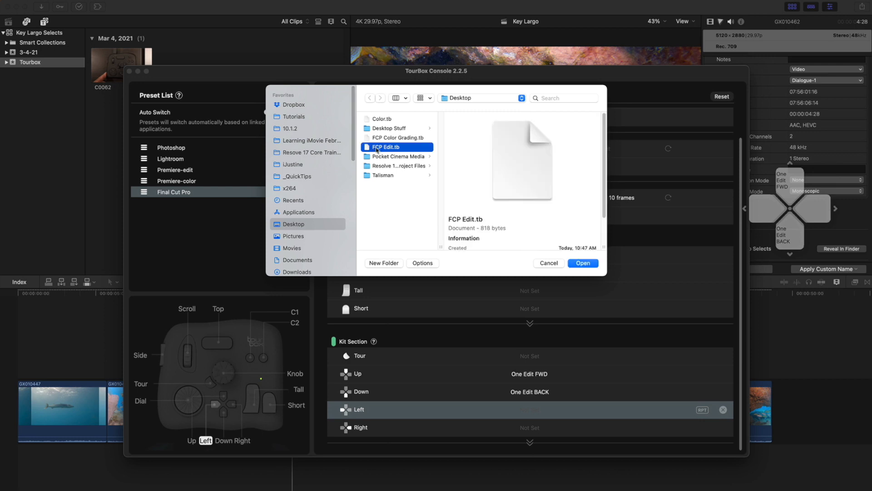
pyautogui.click(582, 263)
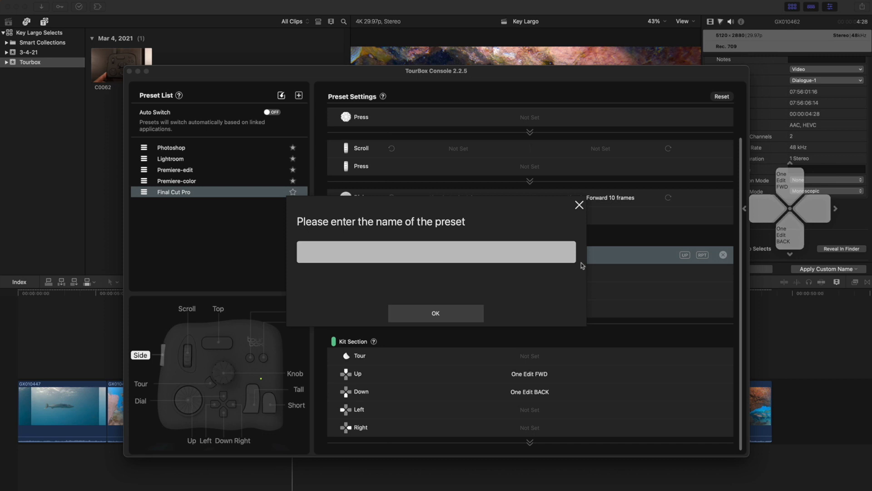
pyautogui.write('F')
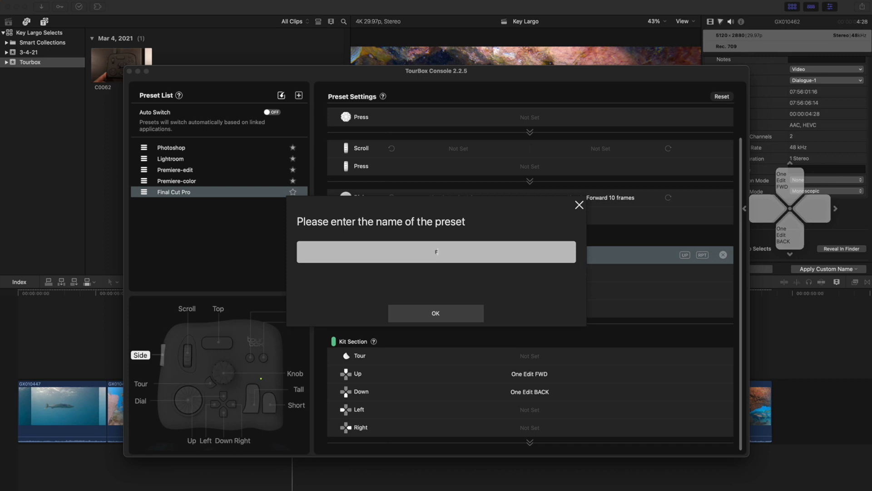
pyautogui.write('inal')
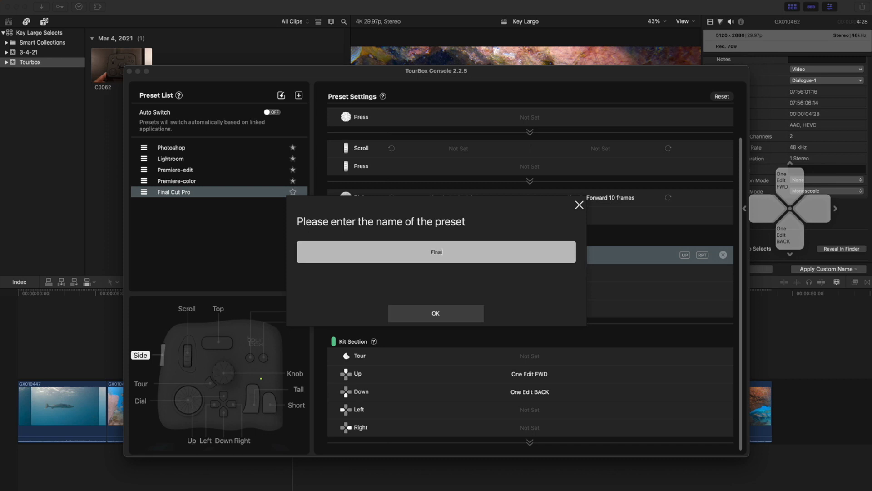
pyautogui.write('Cut')
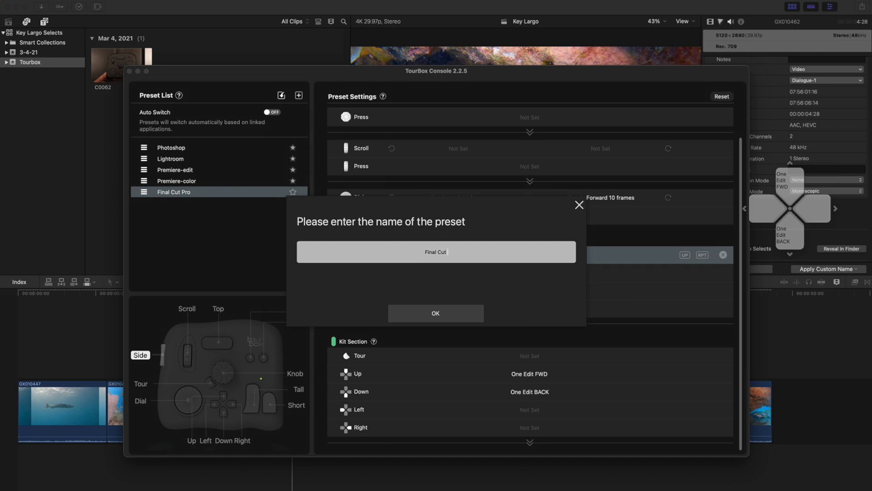
pyautogui.write('EDIT')
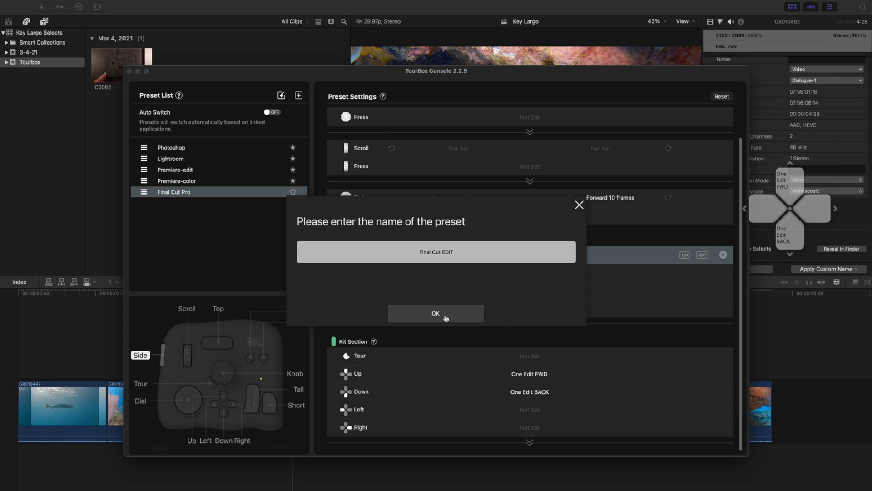
pyautogui.click(436, 313)
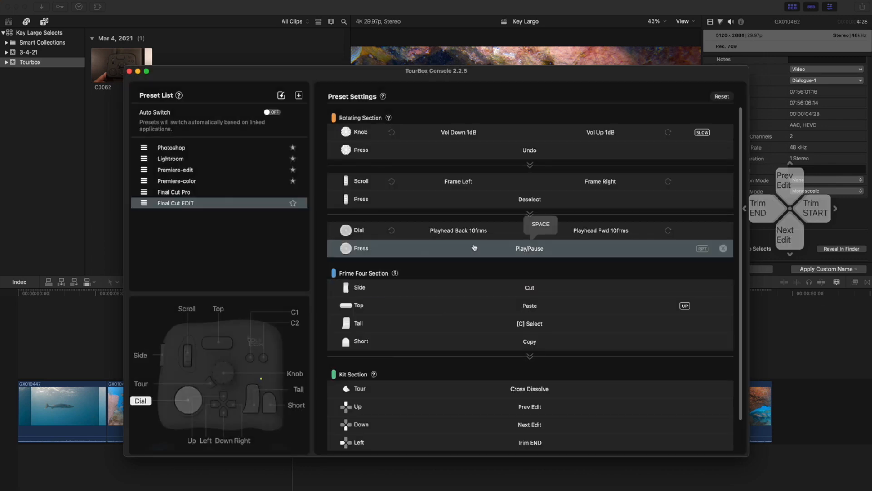
pyautogui.scroll(-3)
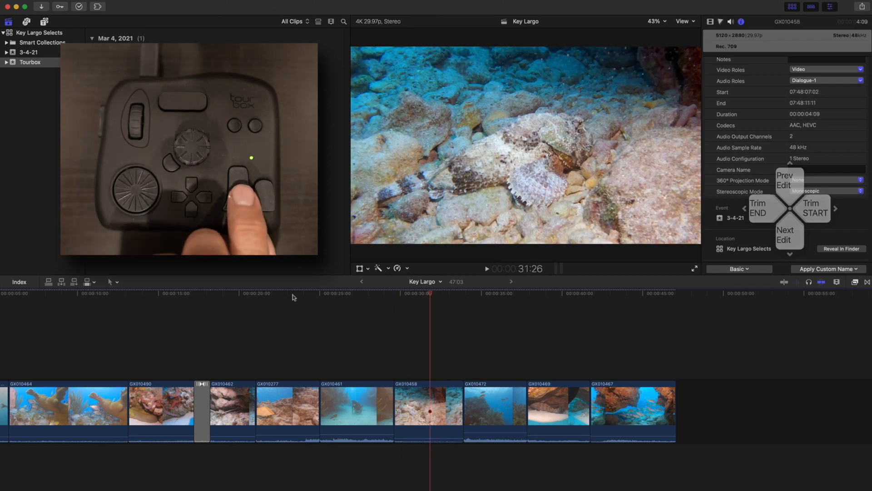
# Add a Cross Dissolve at the edit point between GX010490 and GX010462
pyautogui.click(428, 410)
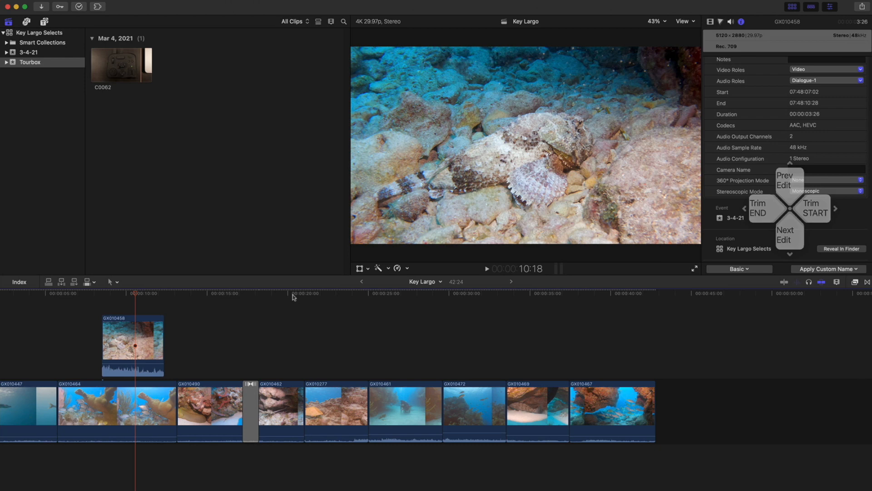
# Make Color Grading the active command set via Final Cut Pro's Commands menu
pyautogui.click(14, 5)
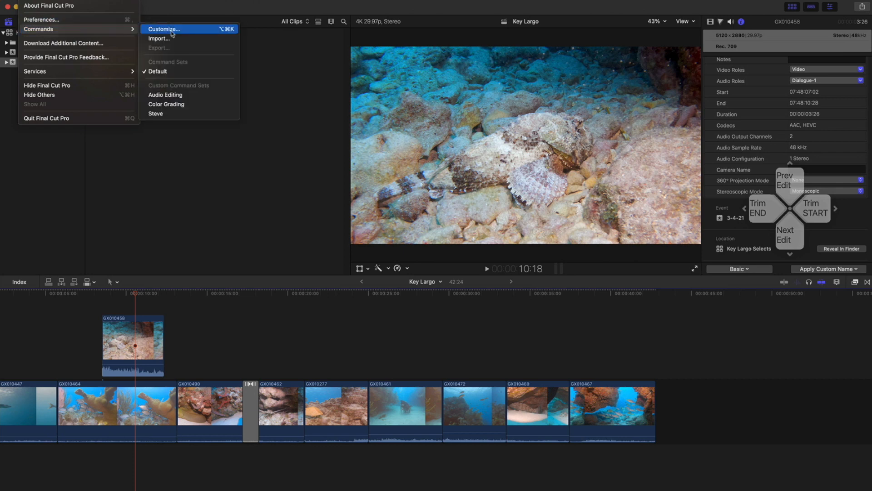
pyautogui.moveTo(180, 107)
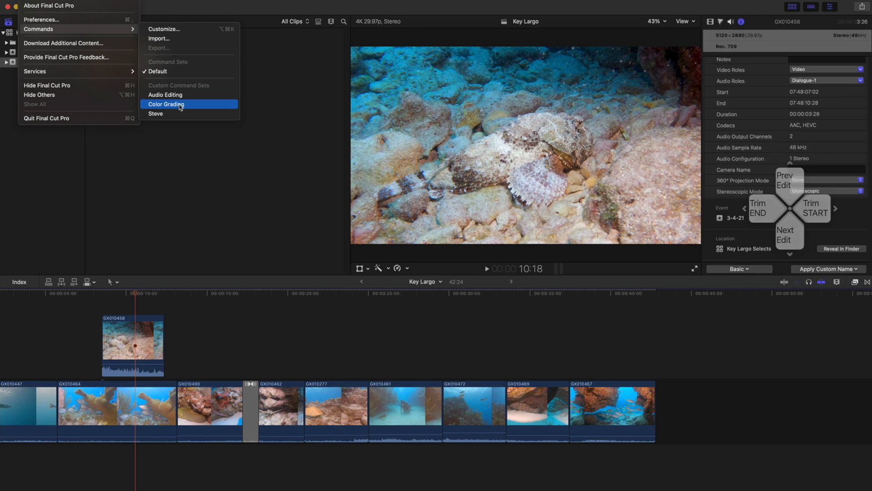
pyautogui.click(165, 105)
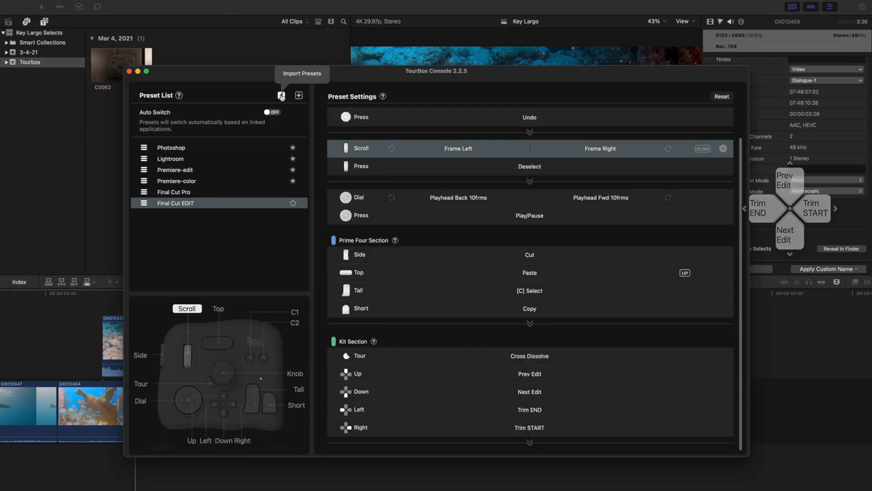
# Import FCP Color Grading.tb from the Desktop as a preset named 'FCP Color'
pyautogui.click(280, 95)
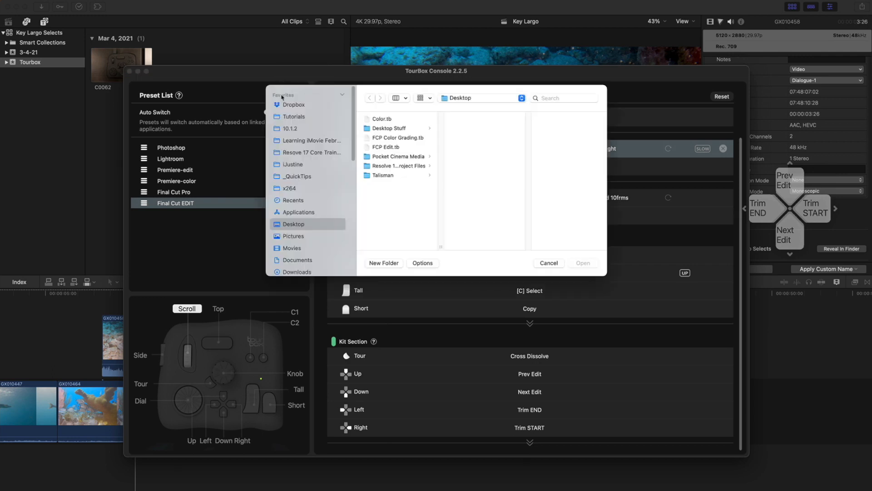
pyautogui.click(396, 138)
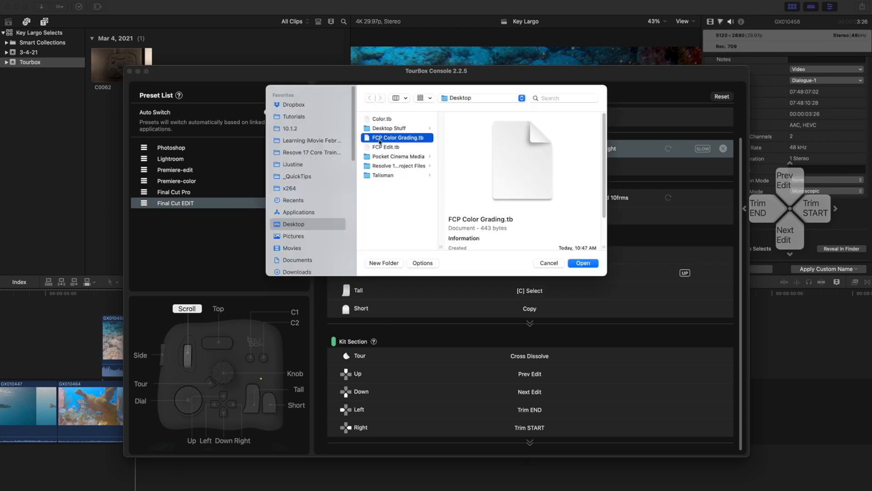
pyautogui.click(582, 262)
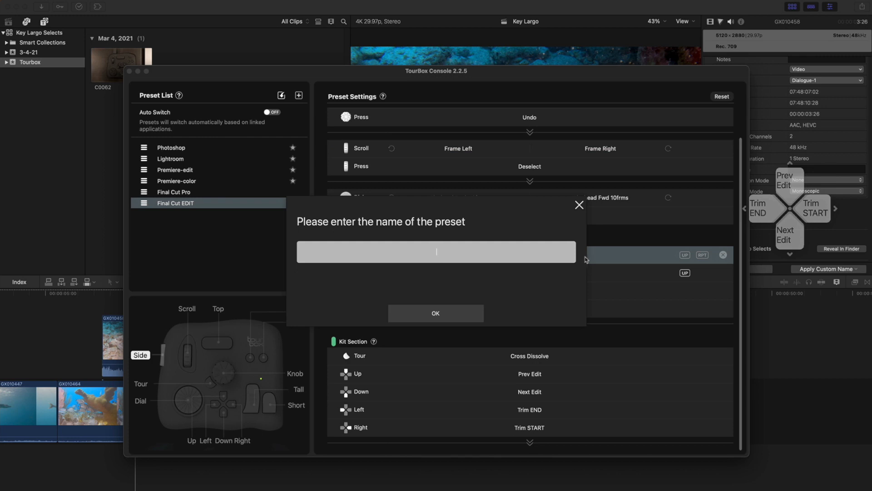
pyautogui.write('FCP Color')
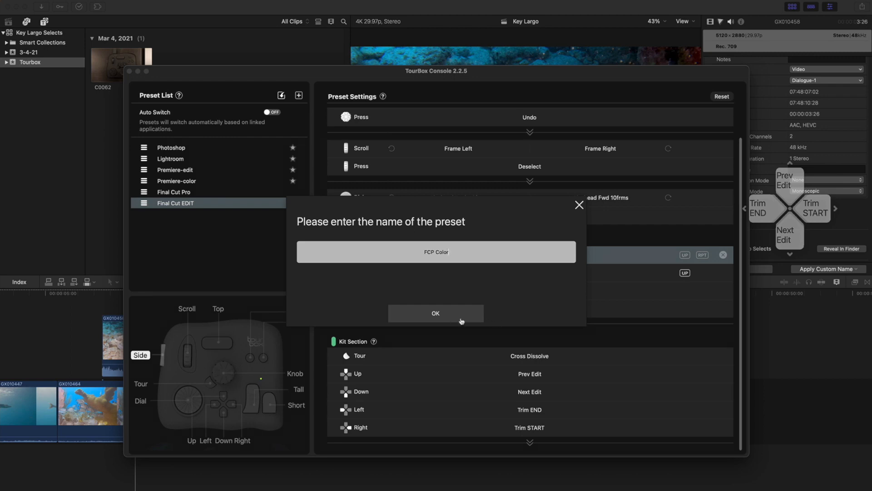
pyautogui.click(436, 312)
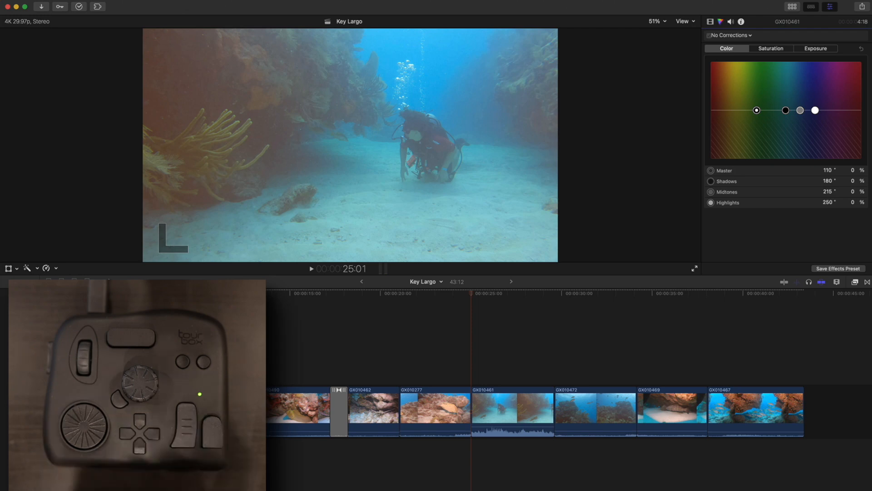
# Cycle clip GX010461's Color Board through Exposure and Saturation, ending on Color
pyautogui.click(815, 49)
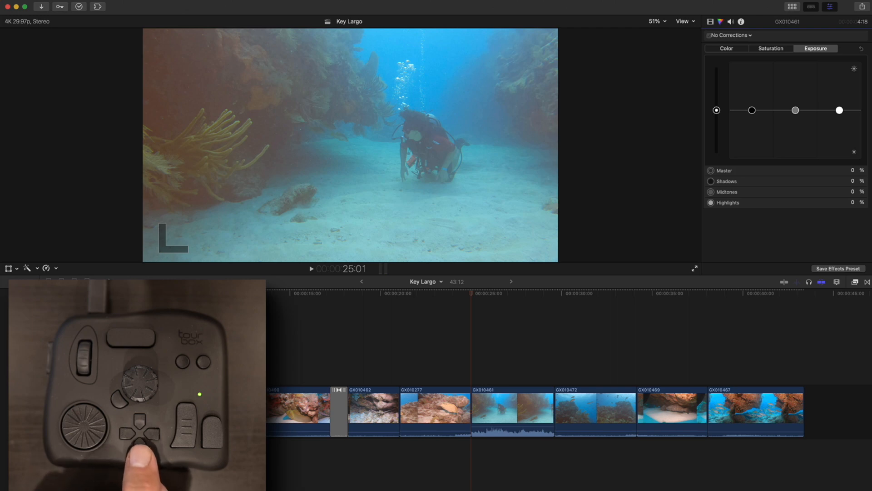
pyautogui.click(770, 49)
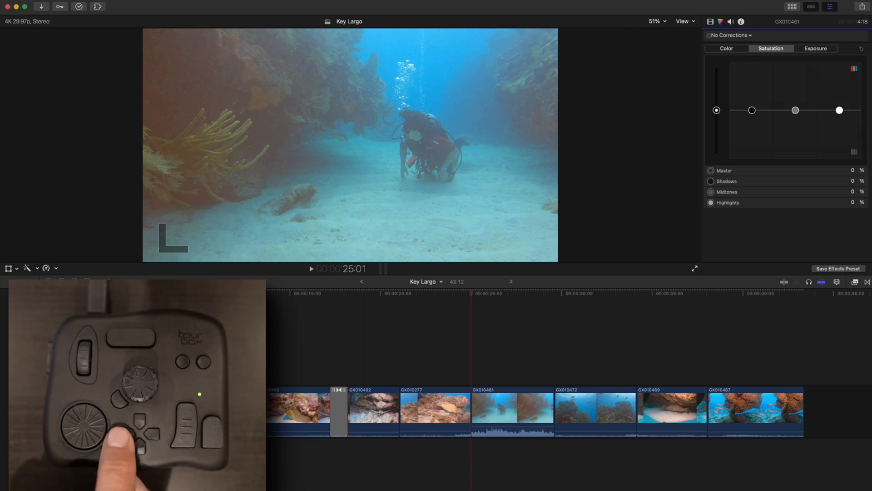
pyautogui.click(725, 47)
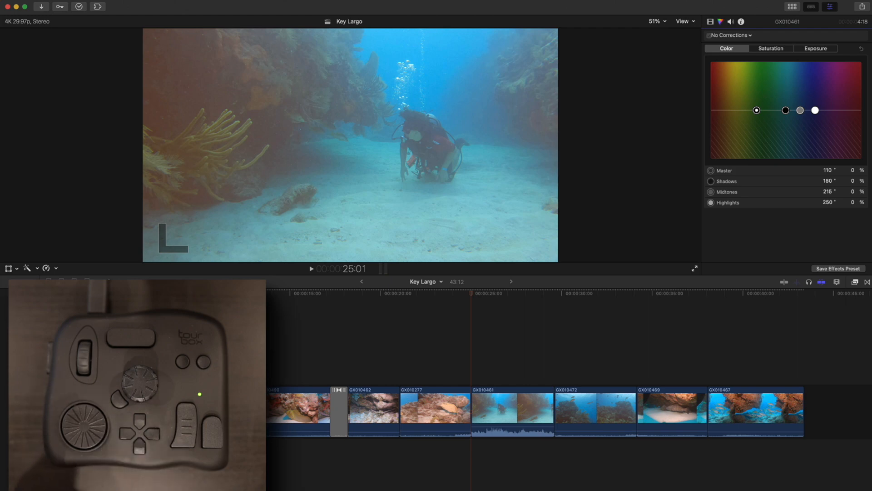
# Lower exposure shadows to -23% and midtones to -16% in Color Board 1
pyautogui.click(815, 49)
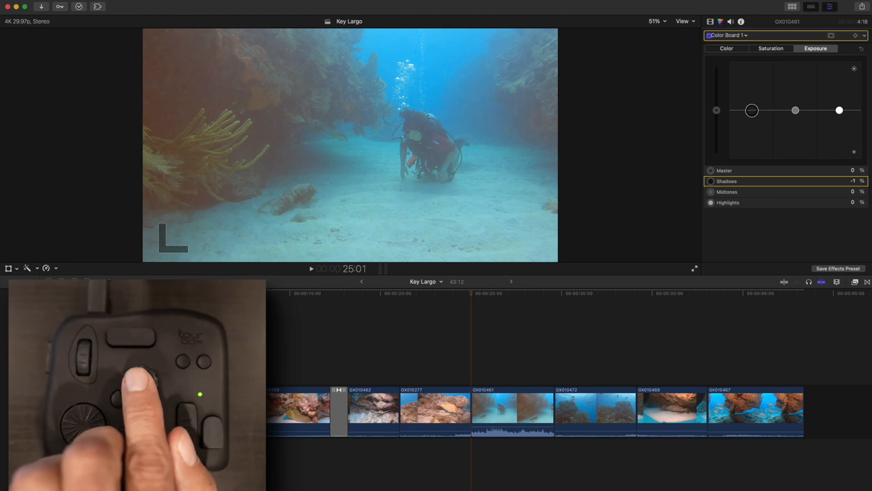
pyautogui.moveTo(759, 110); pyautogui.dragTo(750, 113)
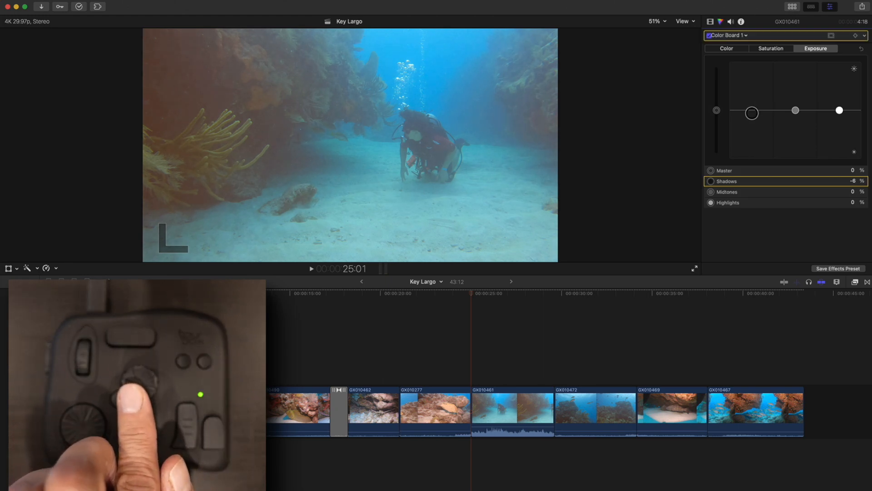
pyautogui.moveTo(751, 110); pyautogui.dragTo(751, 121)
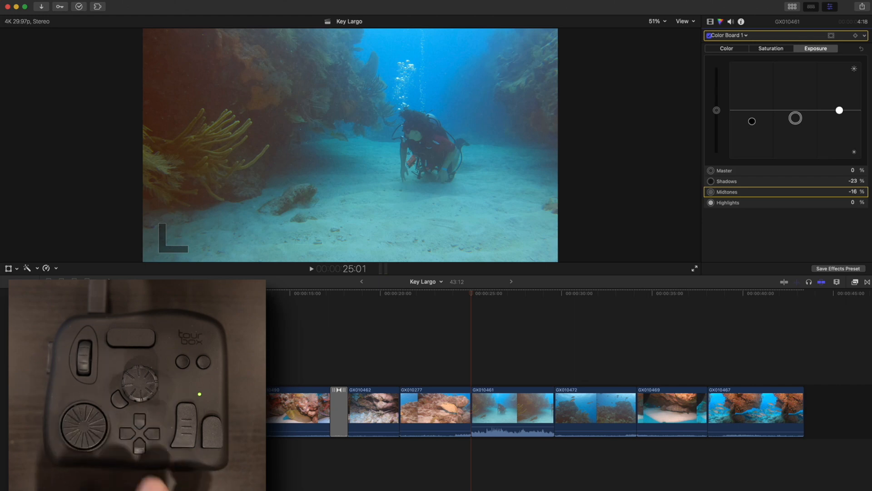
# Tint the highlights toward magenta at hue 326° and 21%
pyautogui.click(726, 49)
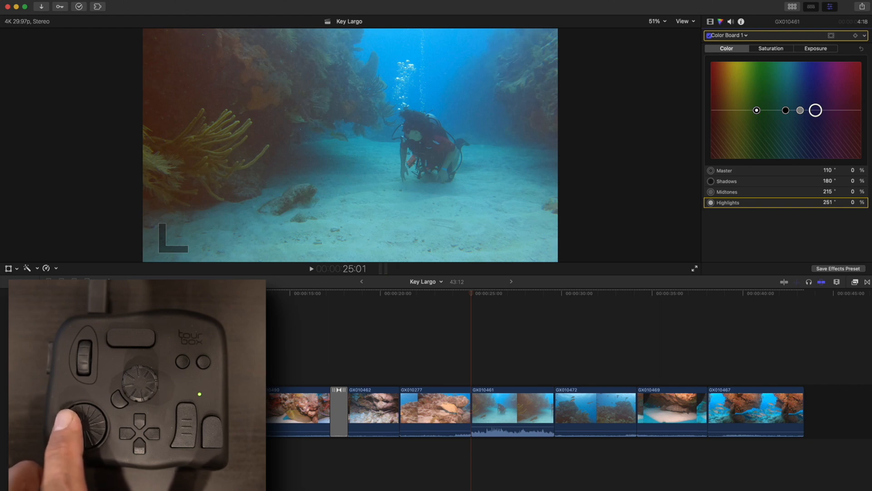
pyautogui.moveTo(816, 109); pyautogui.dragTo(814, 109)
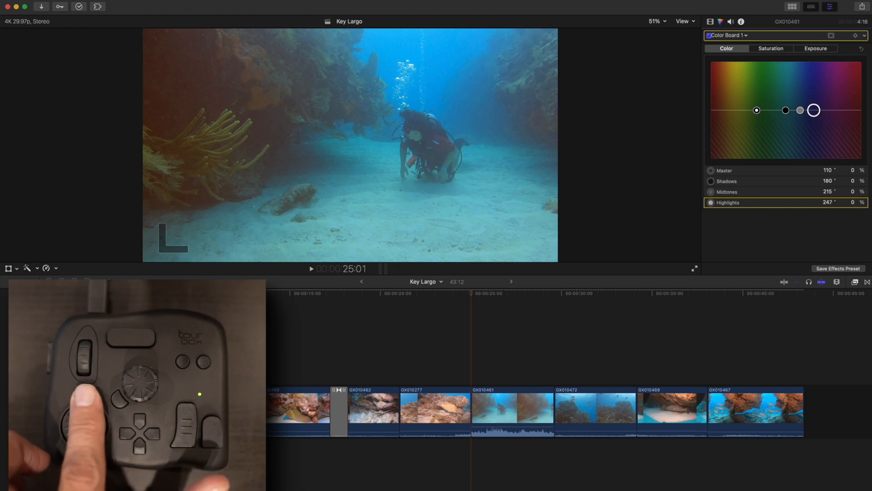
pyautogui.moveTo(800, 110); pyautogui.dragTo(831, 110)
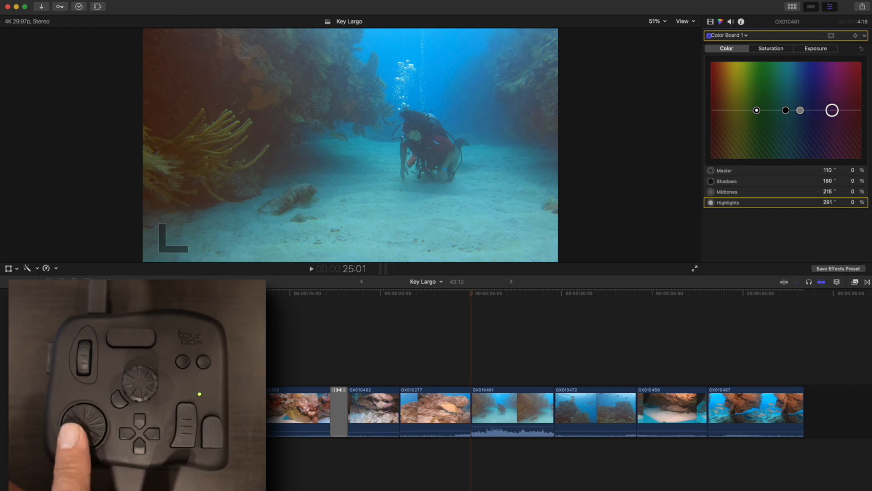
pyautogui.moveTo(832, 110); pyautogui.dragTo(845, 109)
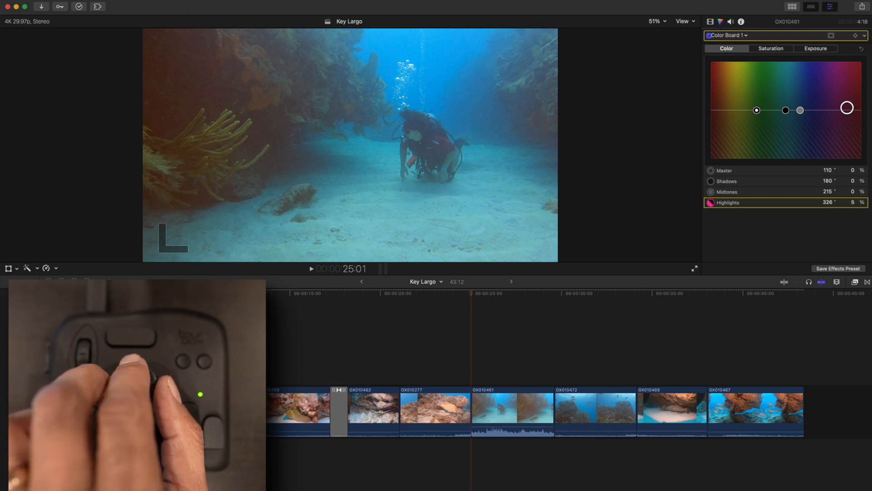
pyautogui.moveTo(847, 107); pyautogui.dragTo(847, 103)
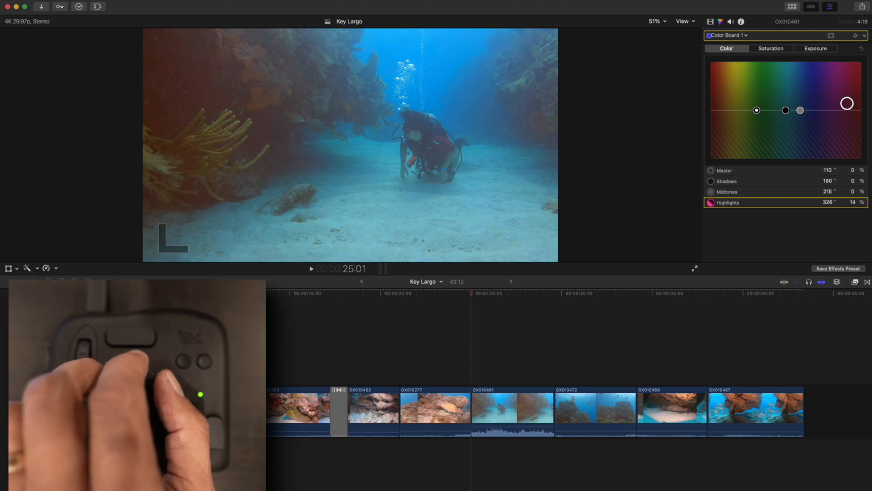
pyautogui.moveTo(846, 103); pyautogui.dragTo(847, 100)
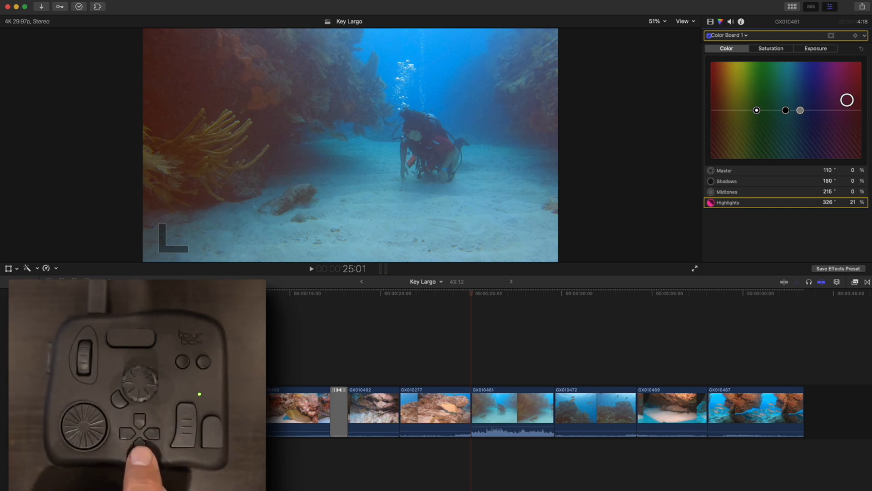
# Raise the Color Board master saturation to 53%
pyautogui.click(771, 49)
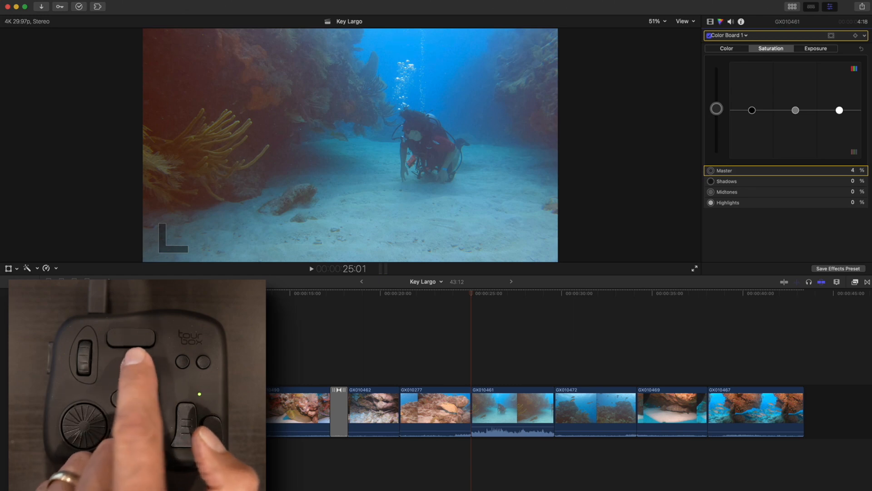
pyautogui.moveTo(716, 109); pyautogui.dragTo(716, 87)
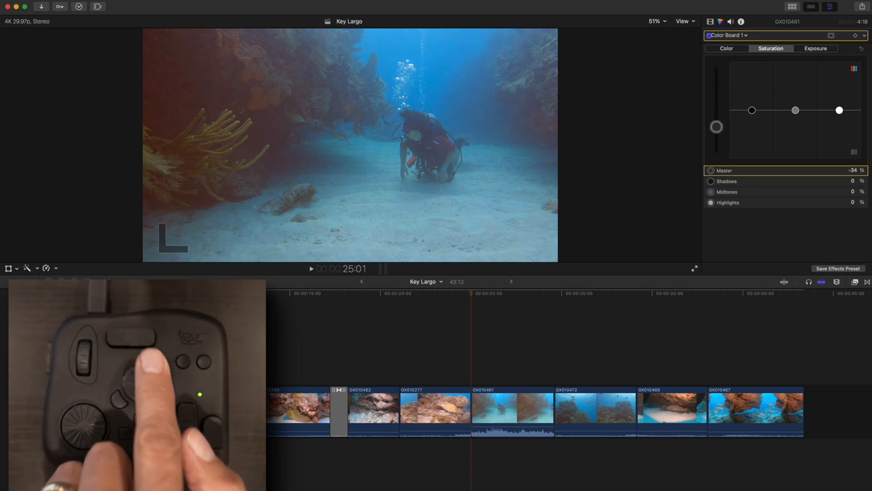
pyautogui.moveTo(716, 127); pyautogui.dragTo(716, 84)
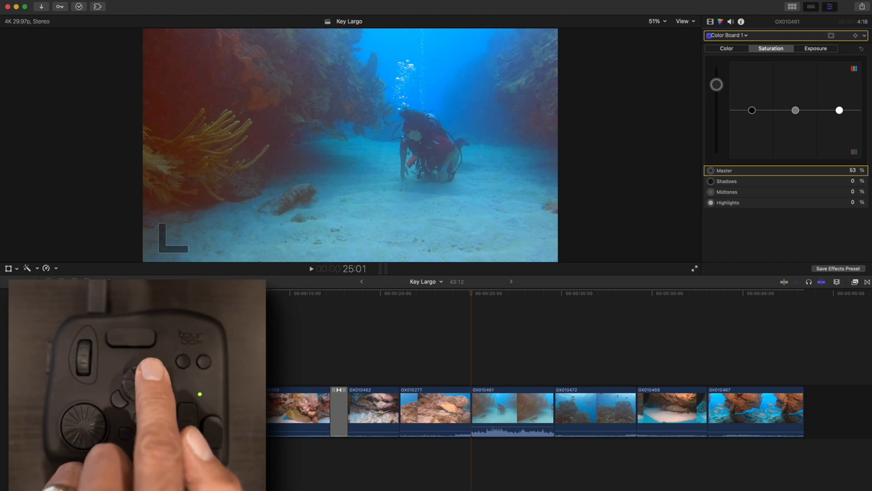